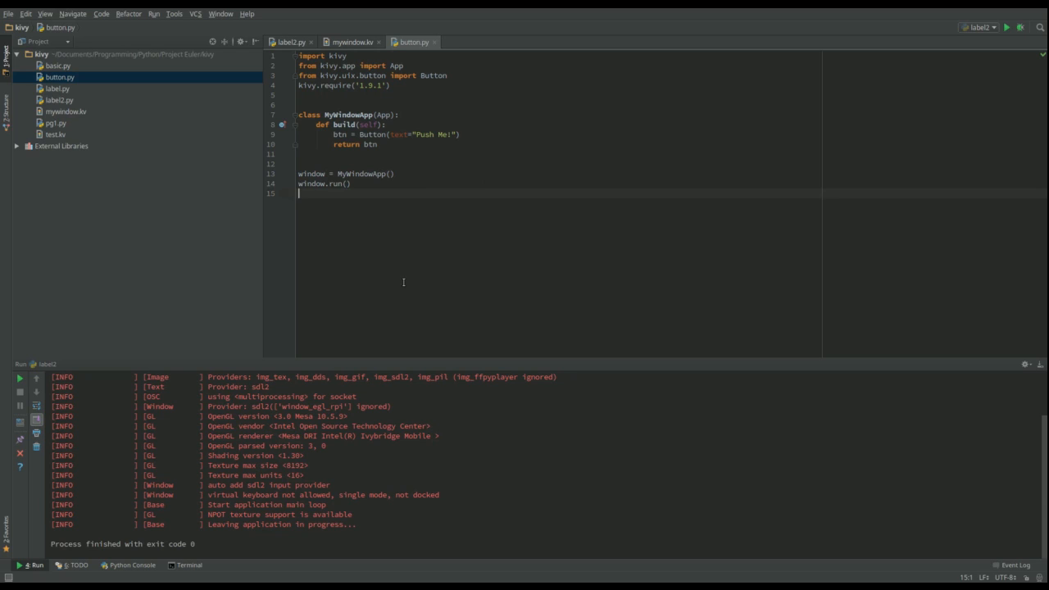
pyautogui.moveTo(400, 259)
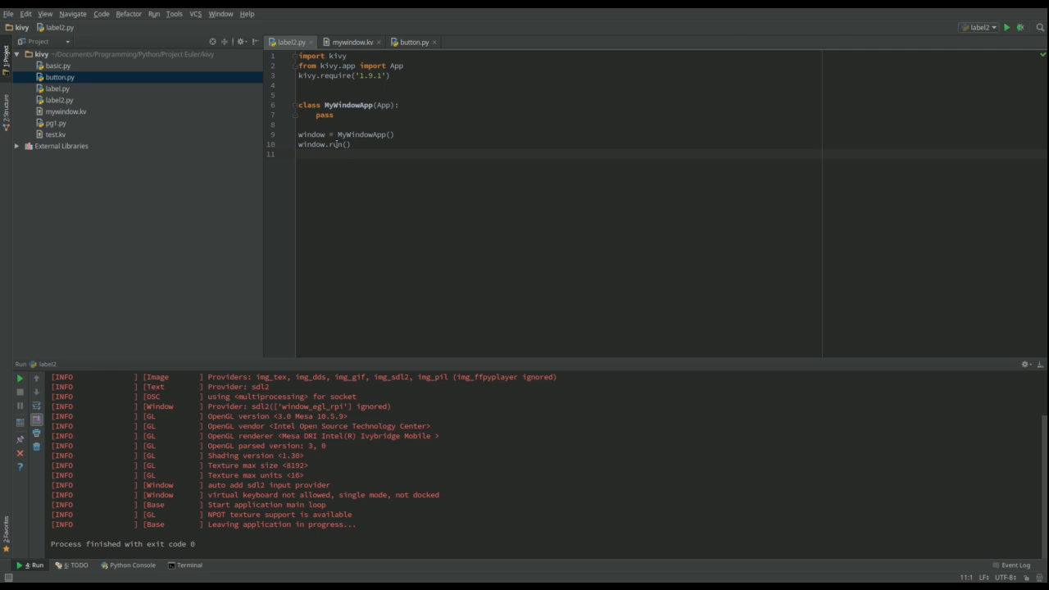
pyautogui.moveTo(475, 162)
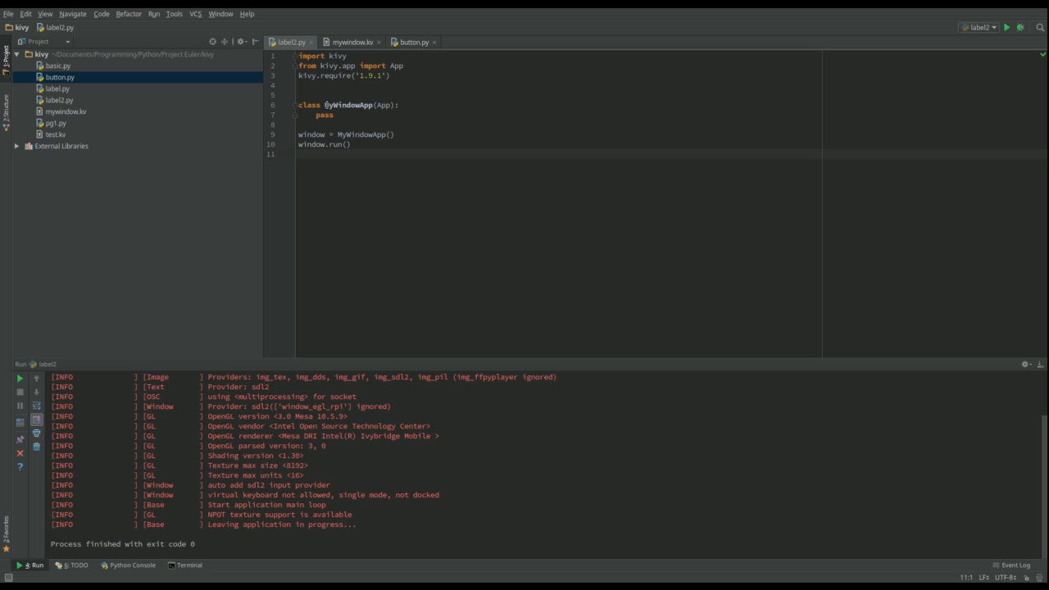
pyautogui.doubleClick(334, 105)
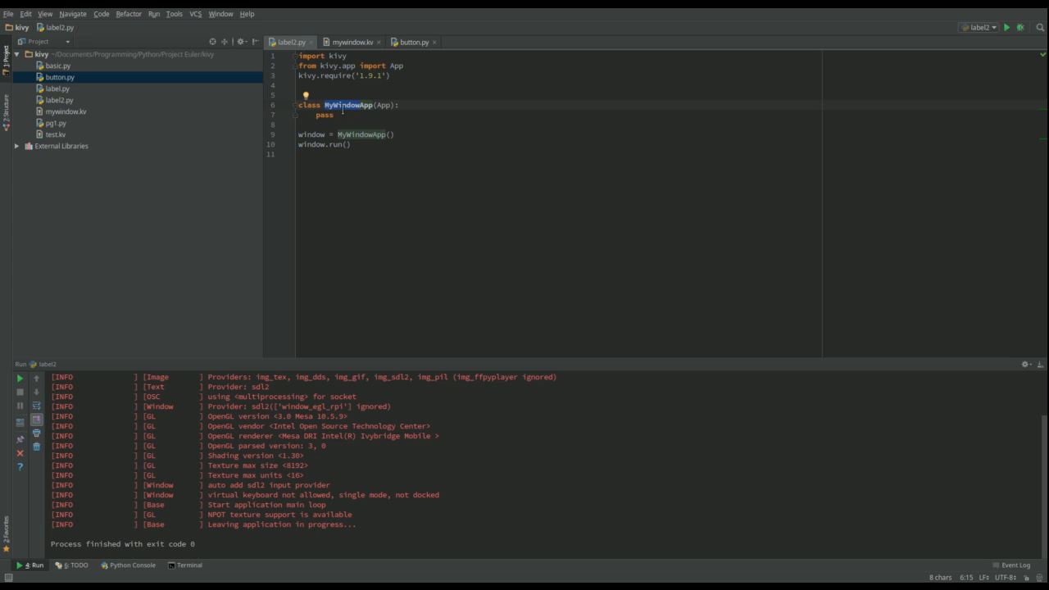
pyautogui.moveTo(351, 30)
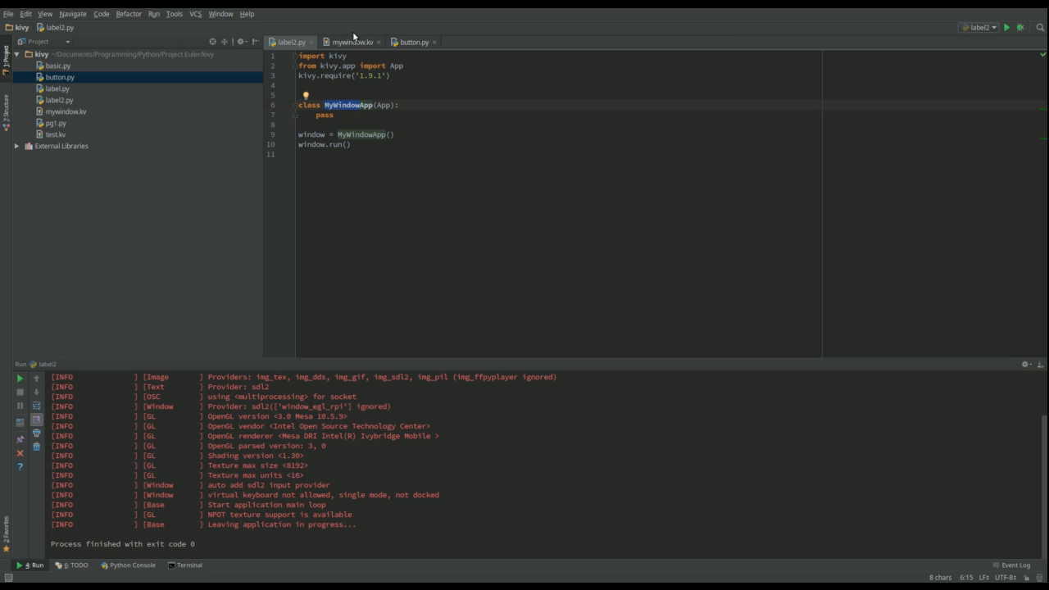
pyautogui.moveTo(327, 115)
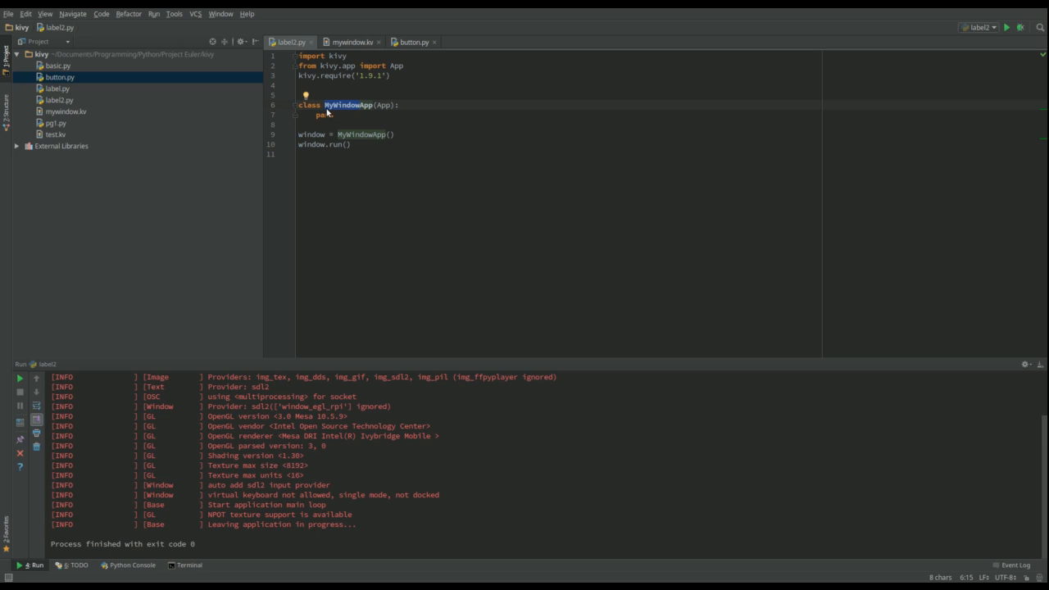
pyautogui.moveTo(334, 114)
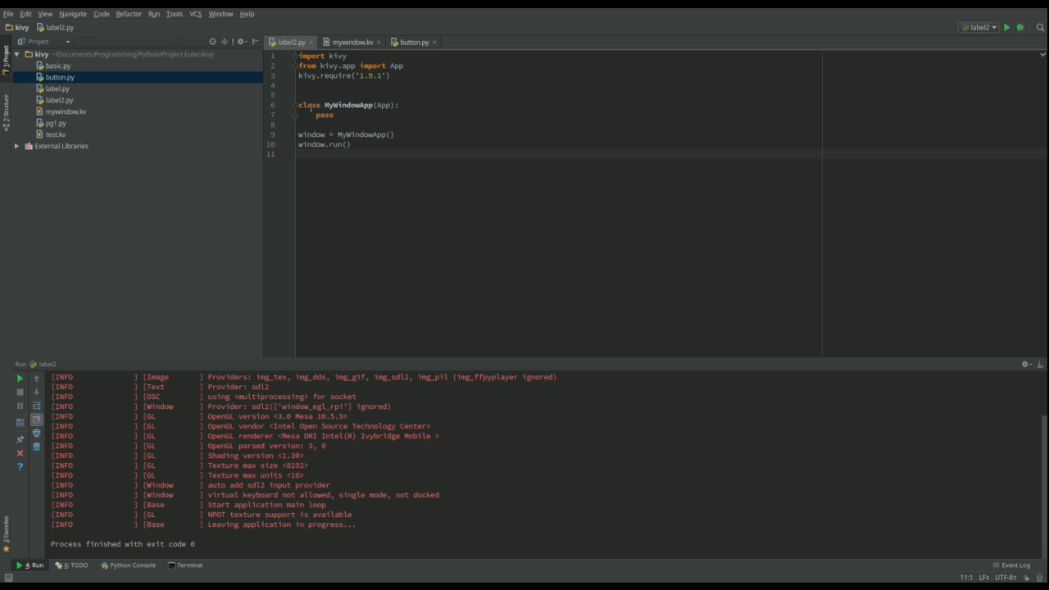
# - Set the Label's text in mywindow.kv to 'Hello', switching between mywindow.kv and label1.py
pyautogui.click(353, 43)
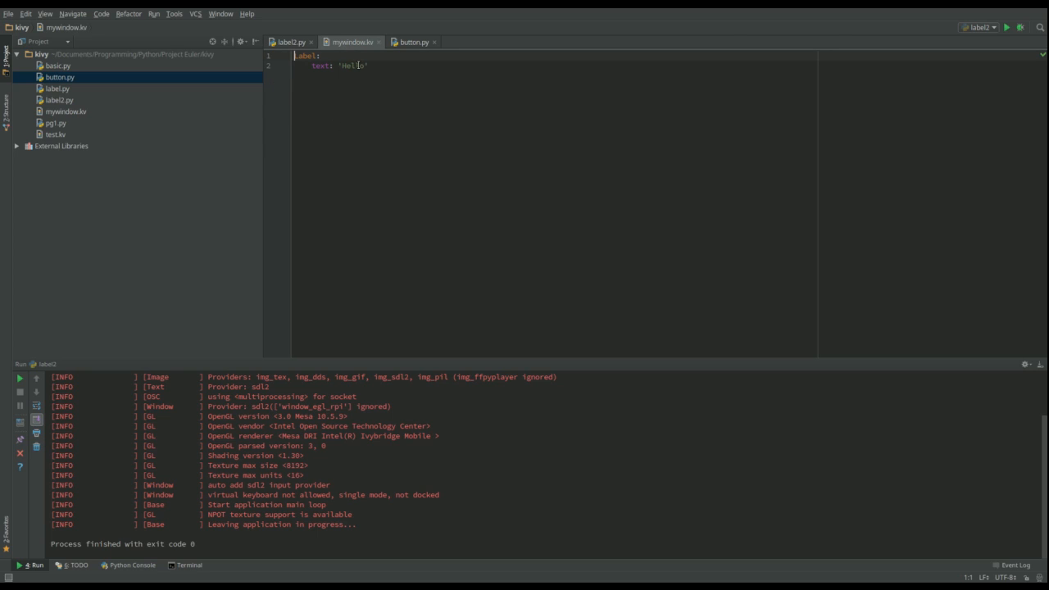
pyautogui.moveTo(353, 128)
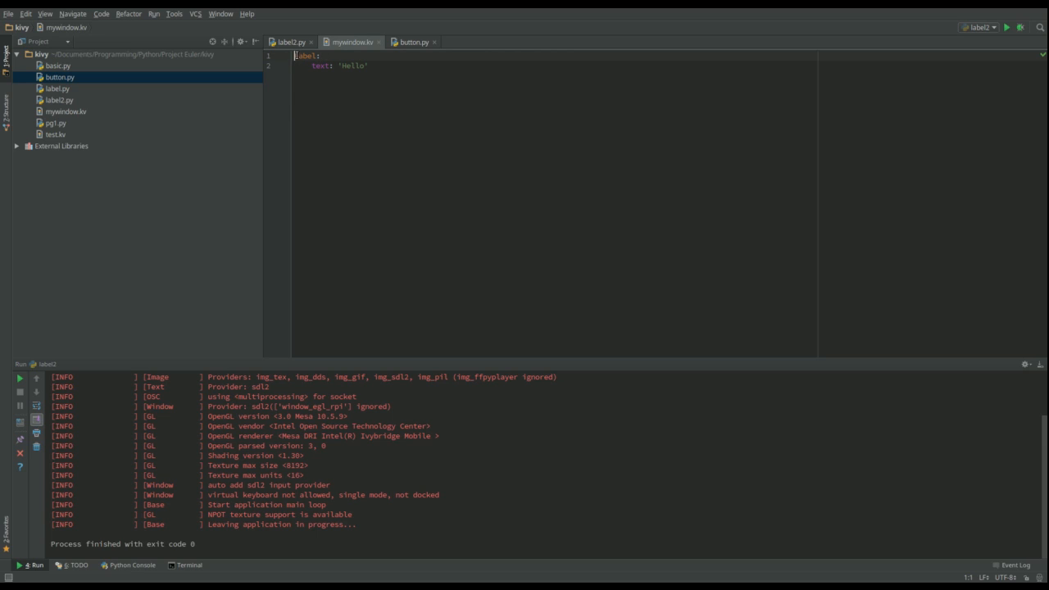
pyautogui.click(288, 41)
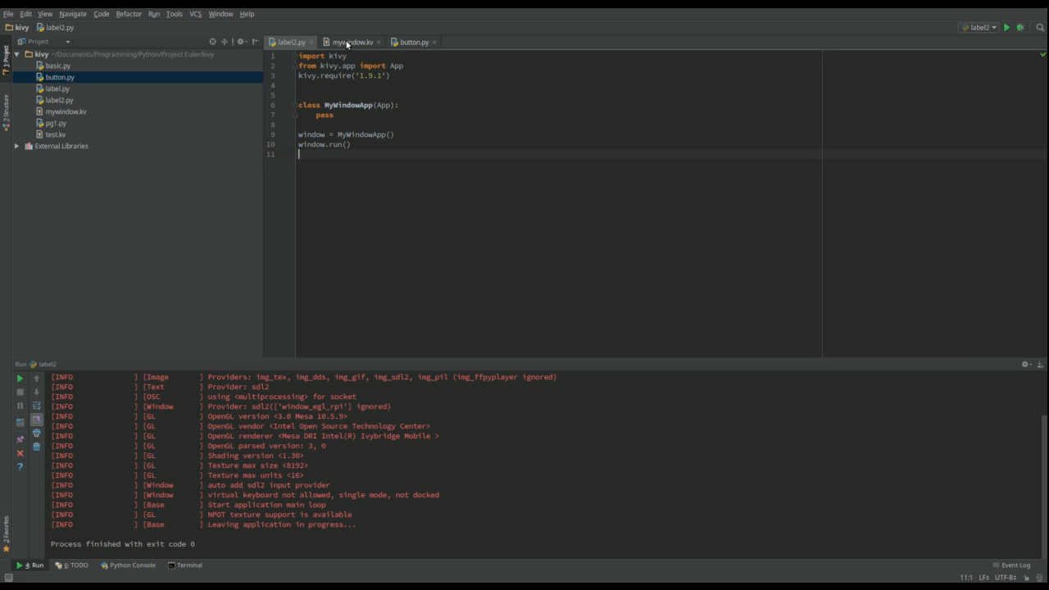
pyautogui.click(358, 42)
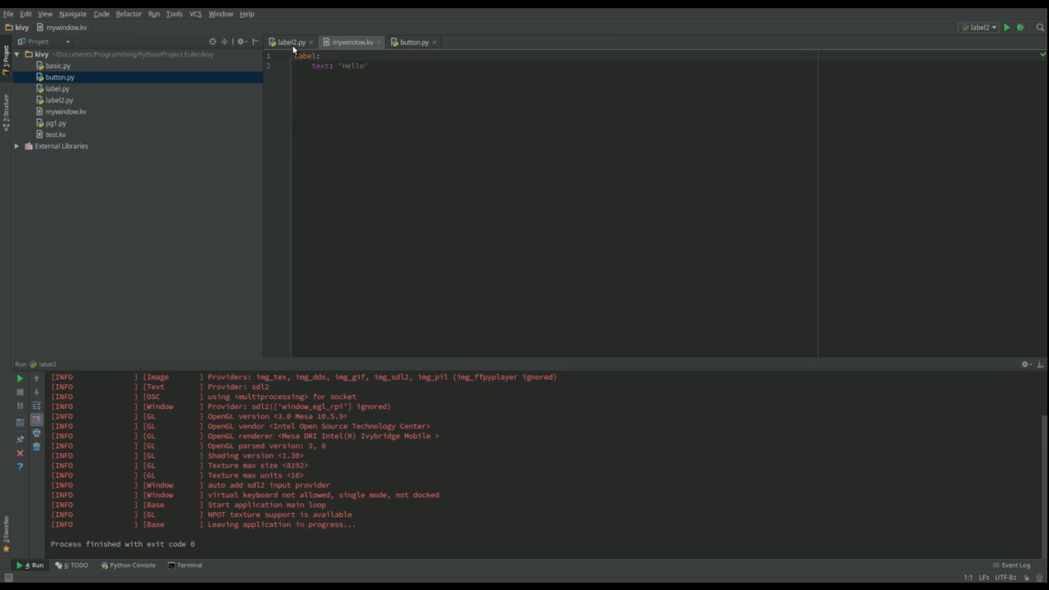
pyautogui.click(292, 42)
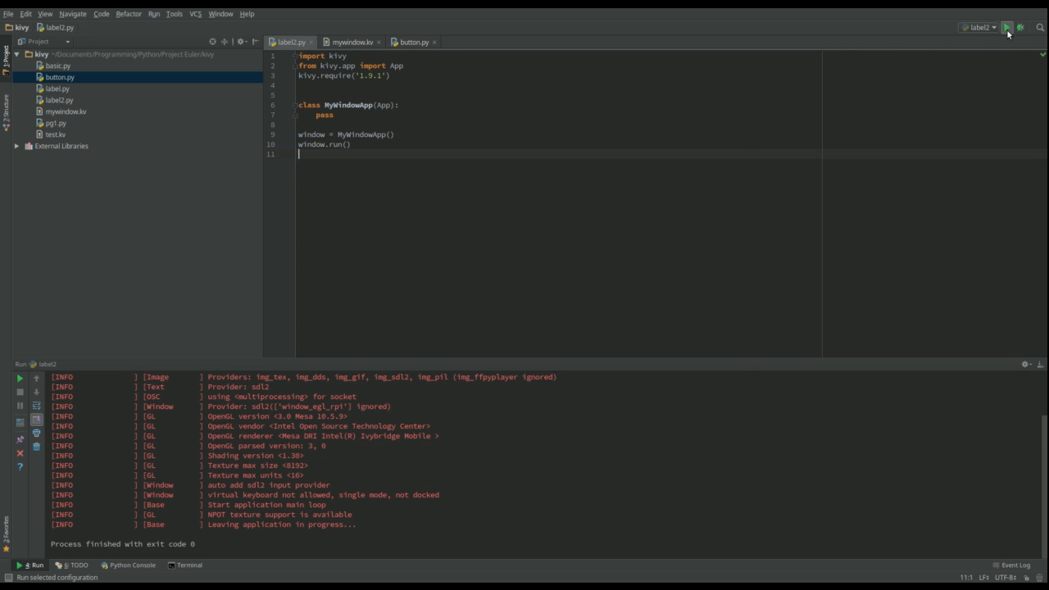
# - Run label1.py so the MyWindow window shows 'Hello', then return to mywindow.kv
pyautogui.click(1009, 28)
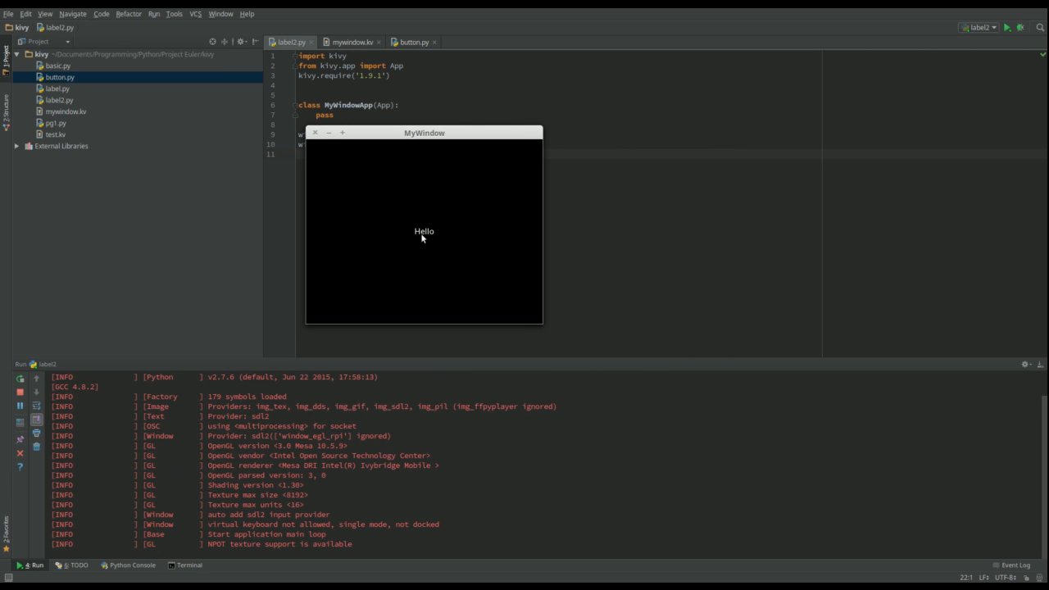
pyautogui.moveTo(420, 188)
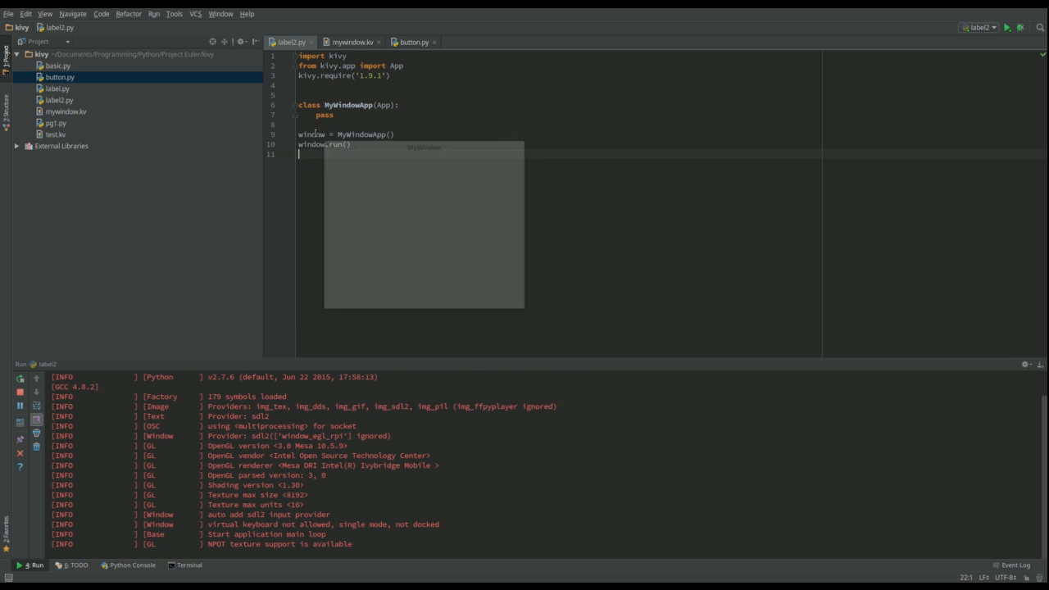
pyautogui.click(357, 42)
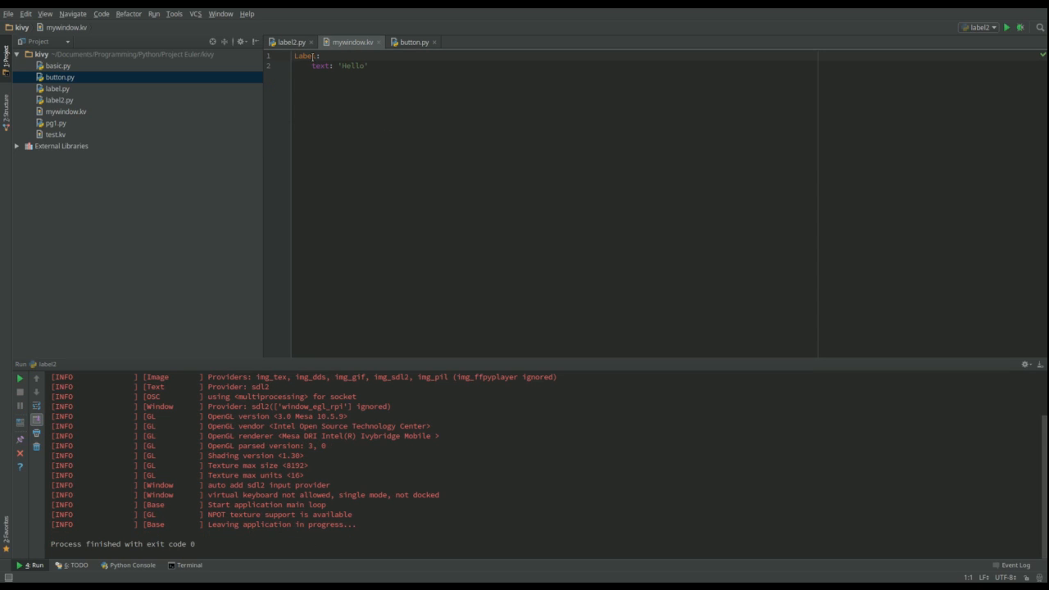
# - Replace Label with Button in mywindow.kv, keeping text 'Hello', and rerun the app
pyautogui.doubleClick(305, 57)
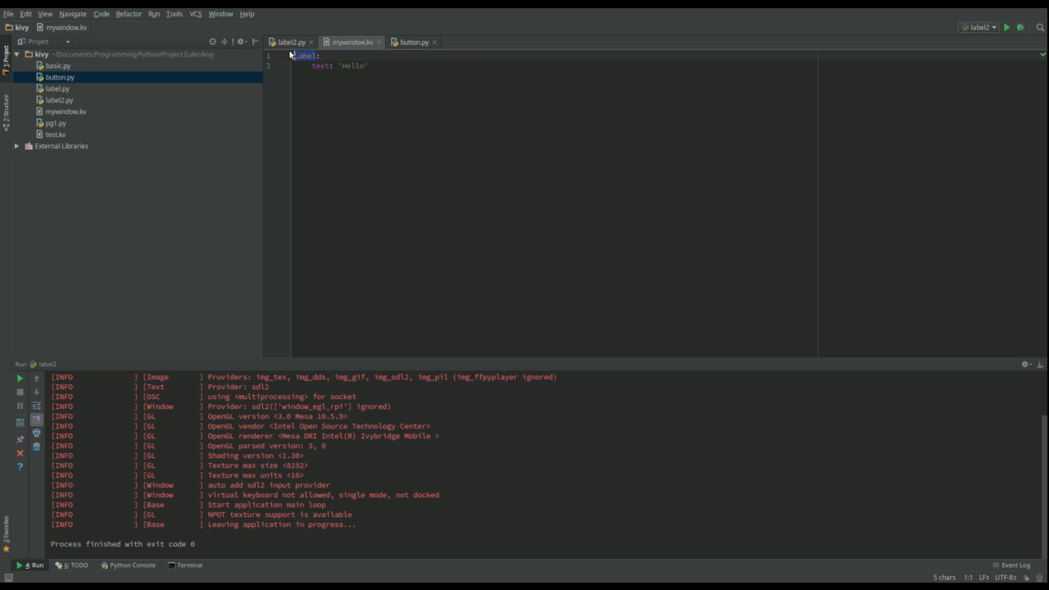
pyautogui.write('Button:')
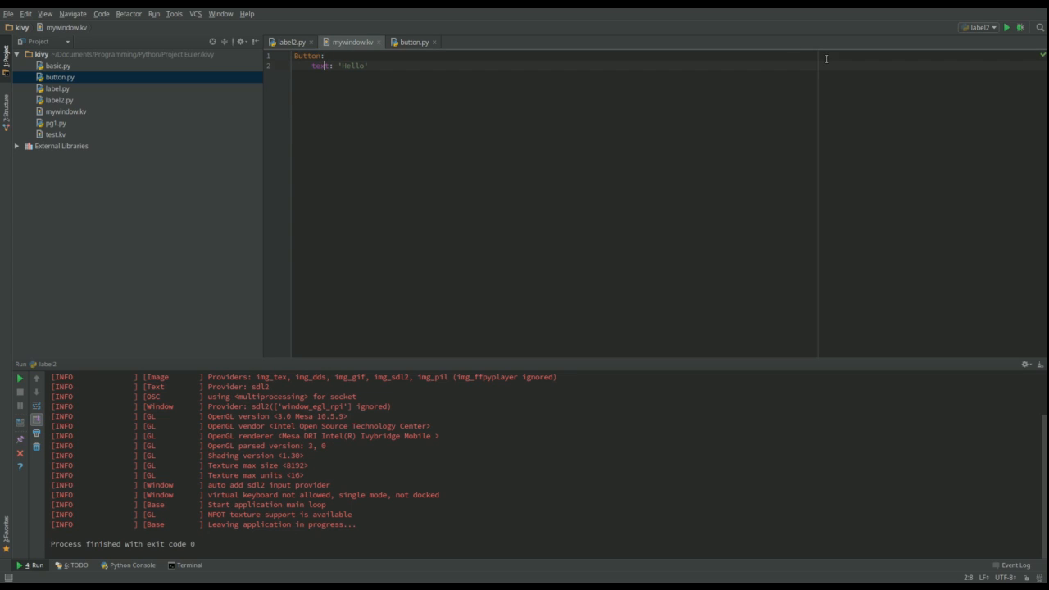
pyautogui.click(289, 41)
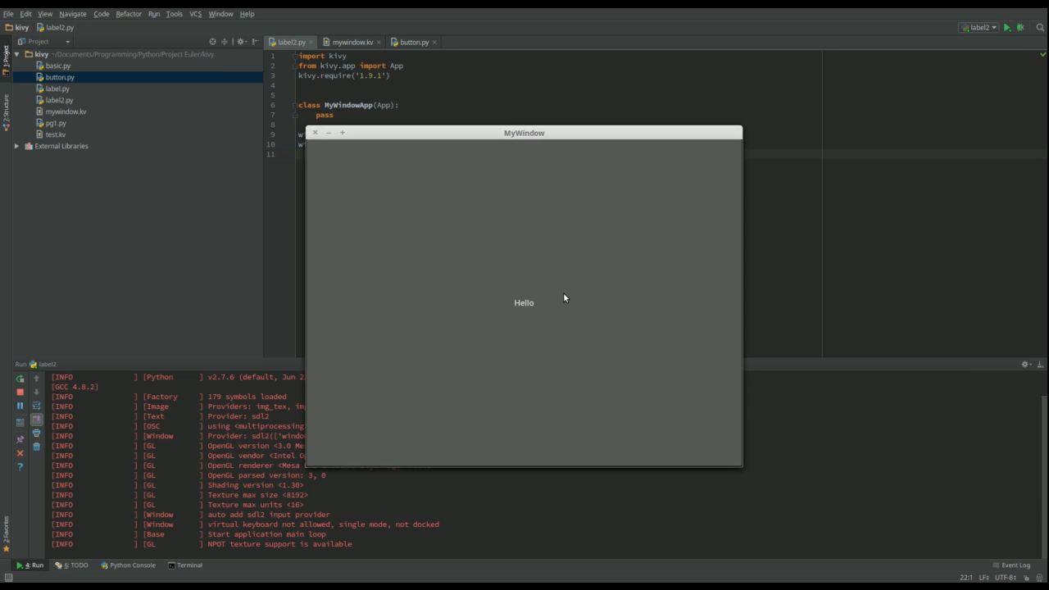
pyautogui.moveTo(318, 136)
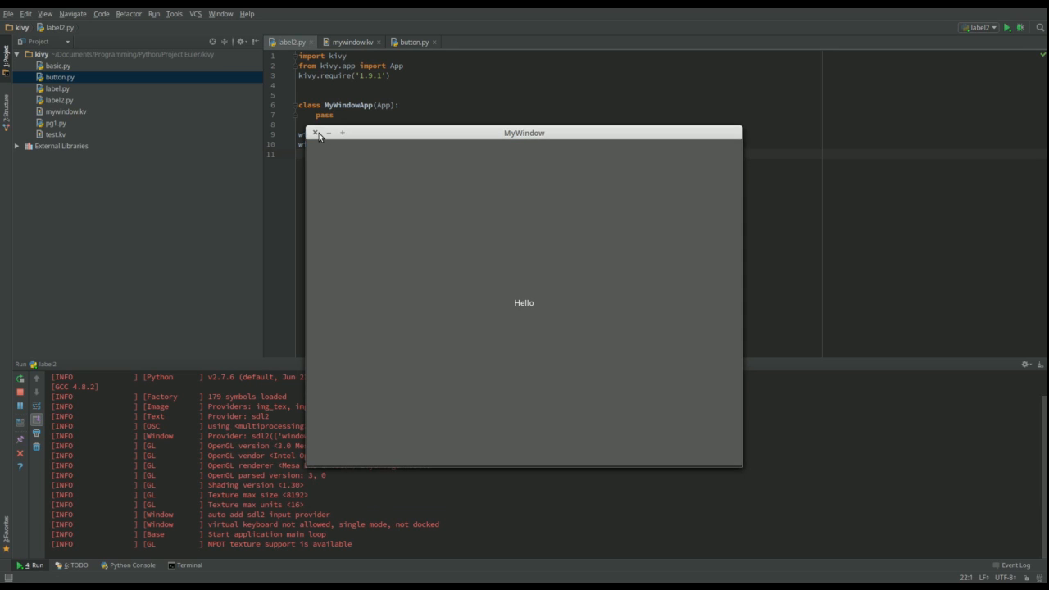